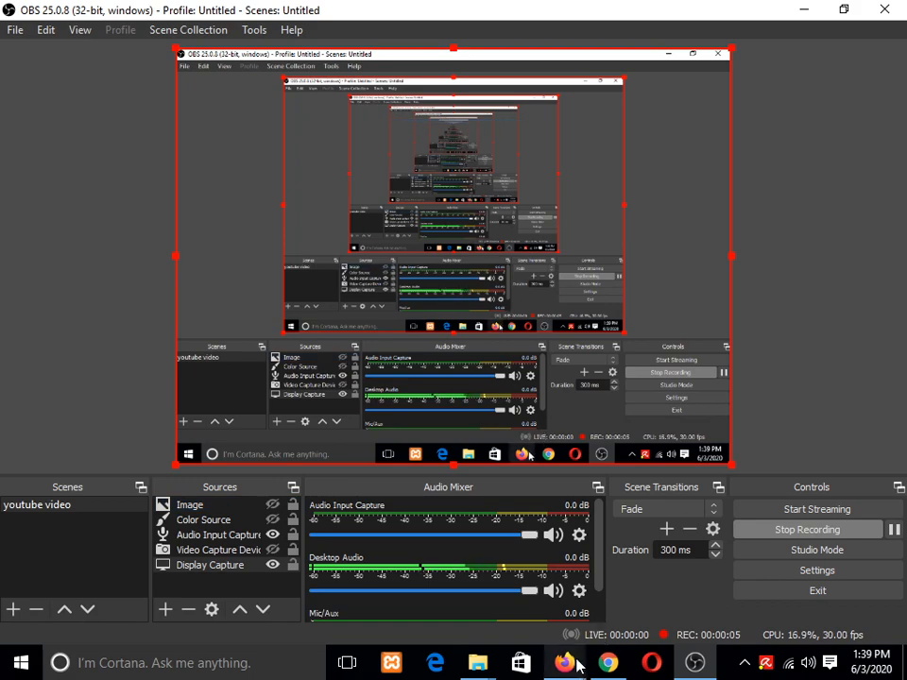
Minimize OBS Studio while it records, revealing Firefox on the Bloglife homepage.
click(565, 661)
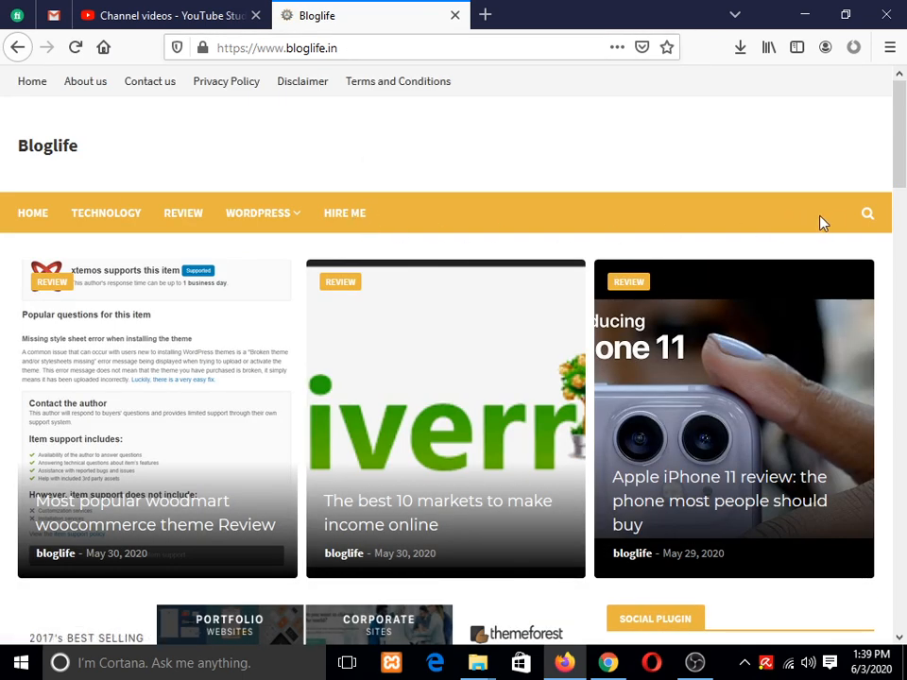
Search Bloglife for 'greenmart theme download' to find the GreenMart Theme Free Download post.
click(865, 211)
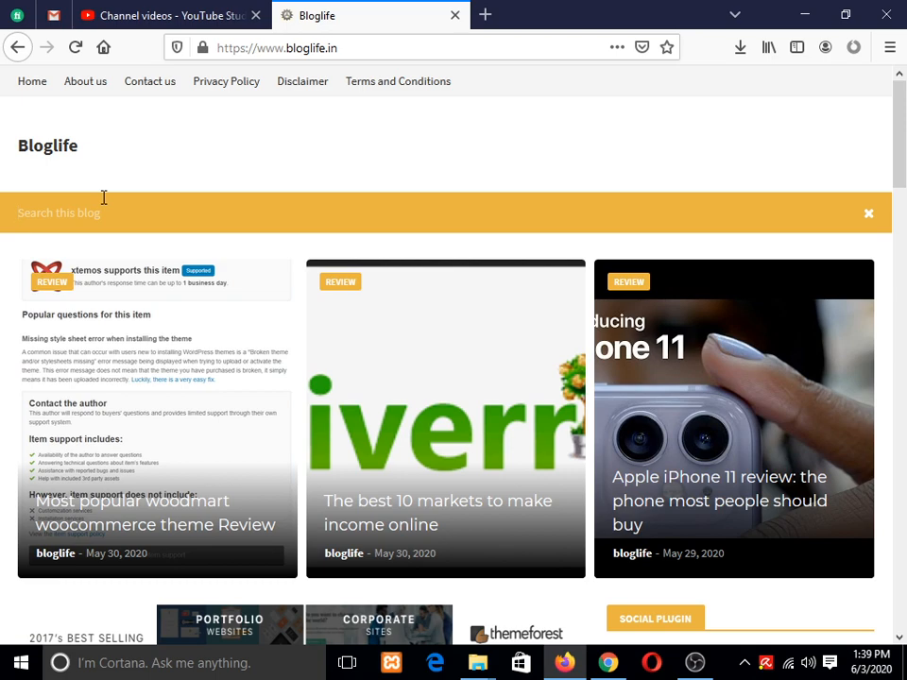
text(greenmart th)
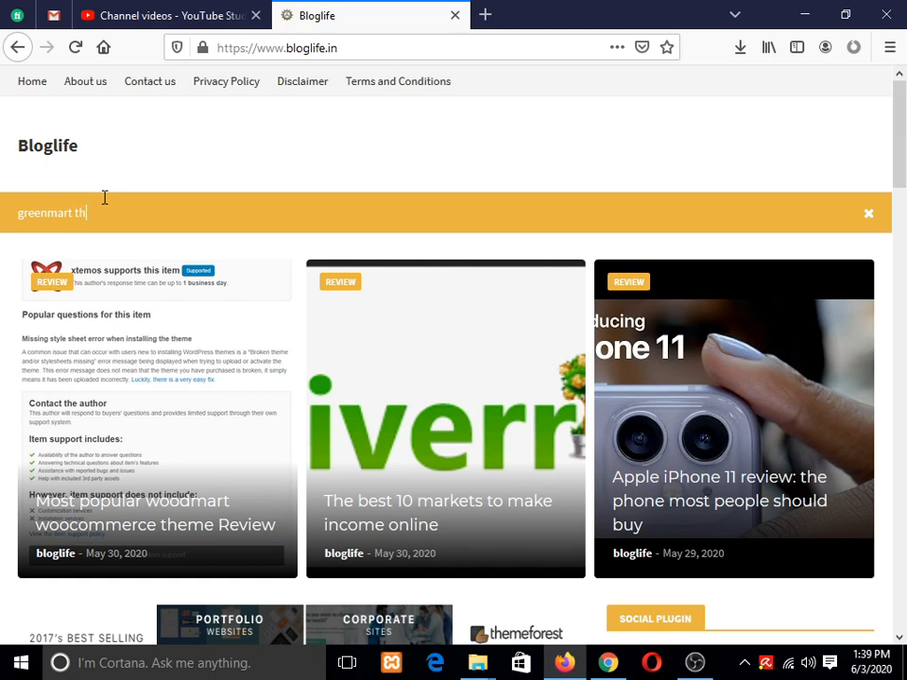
text(eme)
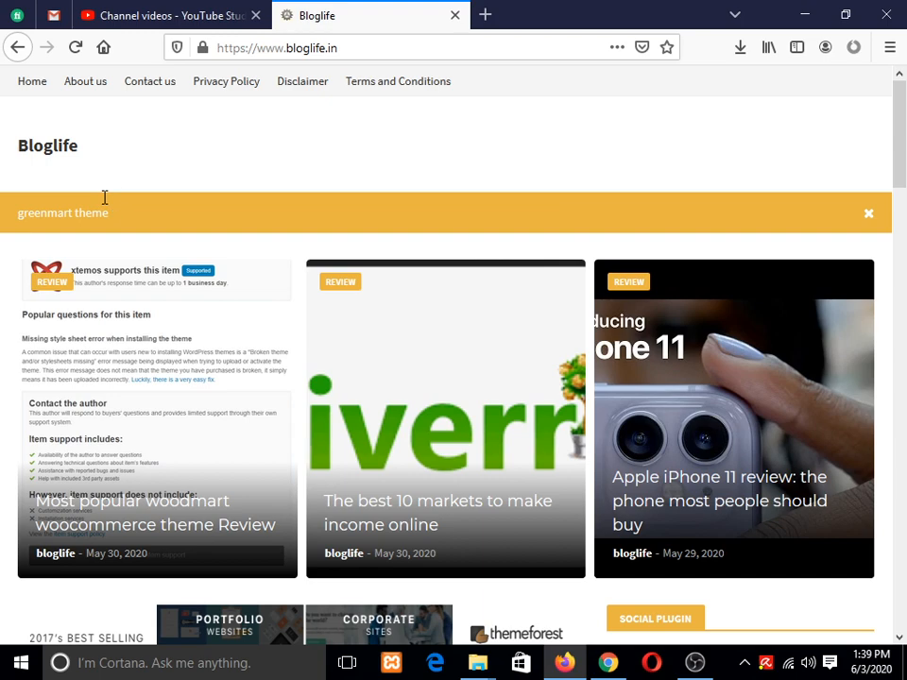
text(dow)
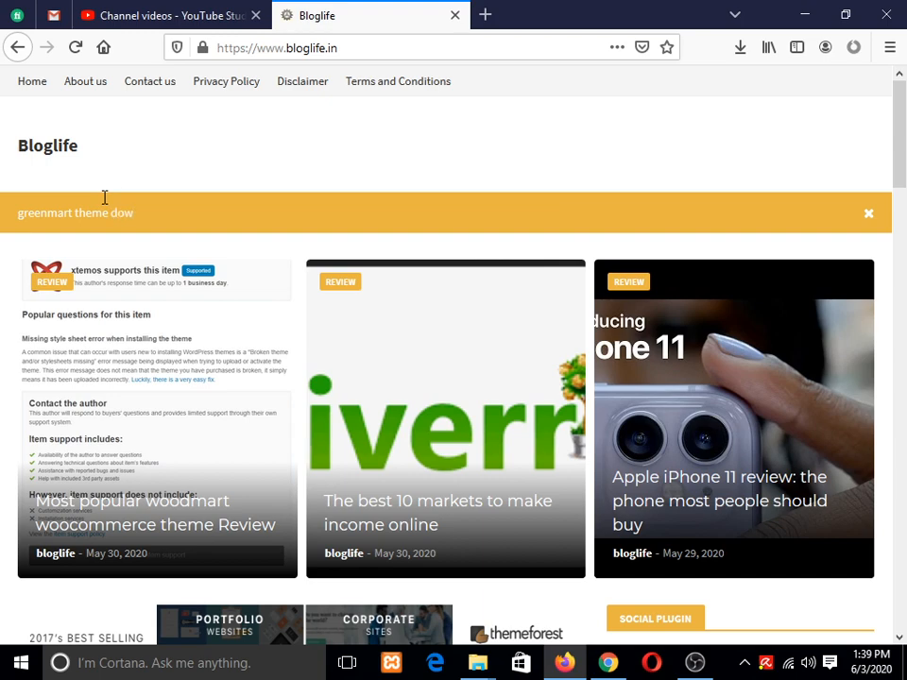
text(nload)
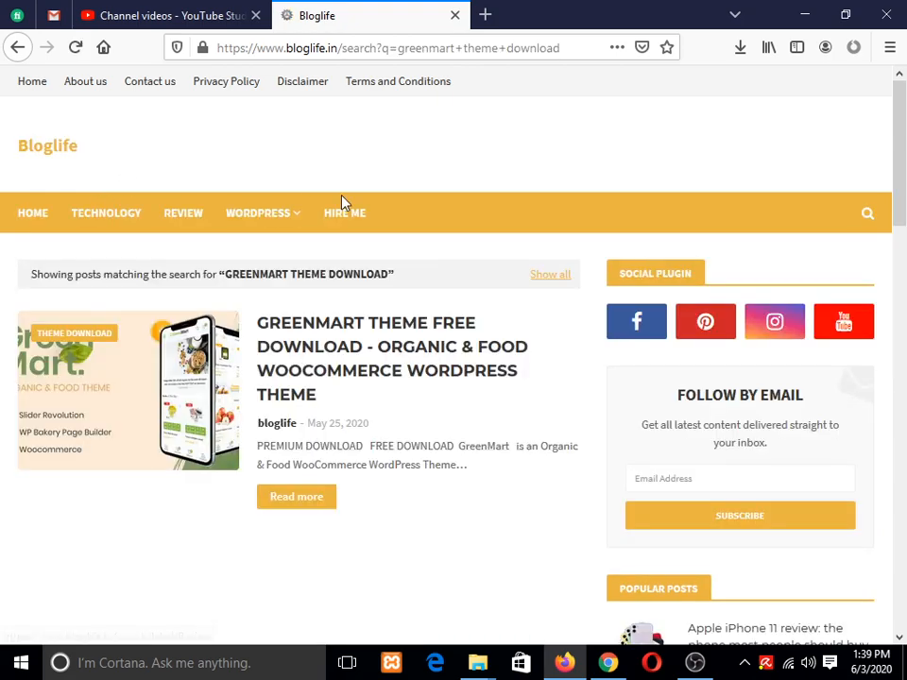
mouse_move(378, 321)
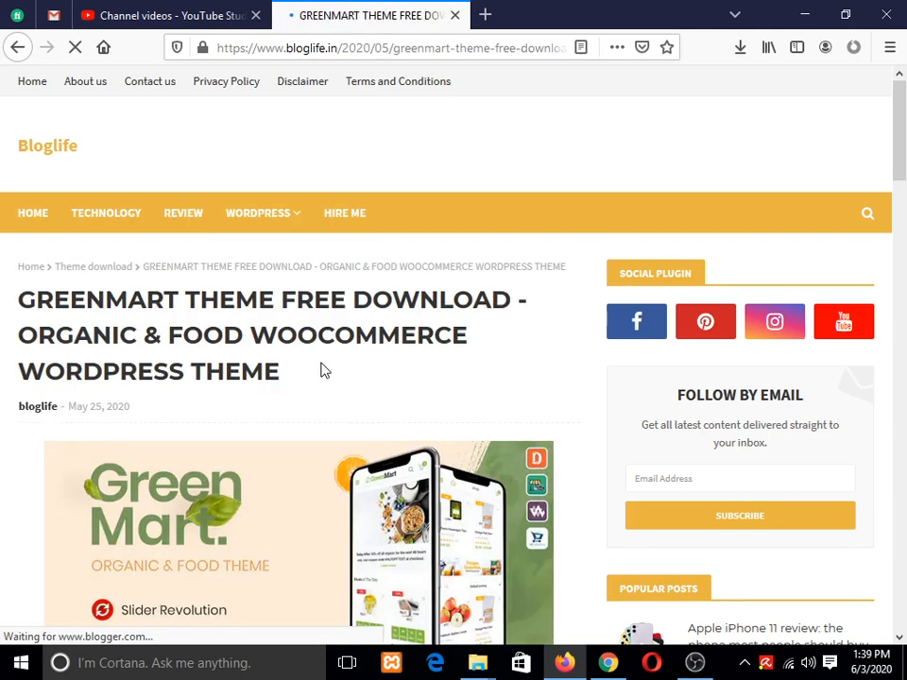
Scroll down the GreenMart post to reach its free download link for greenmart_240.rar.
scroll(down, 3)
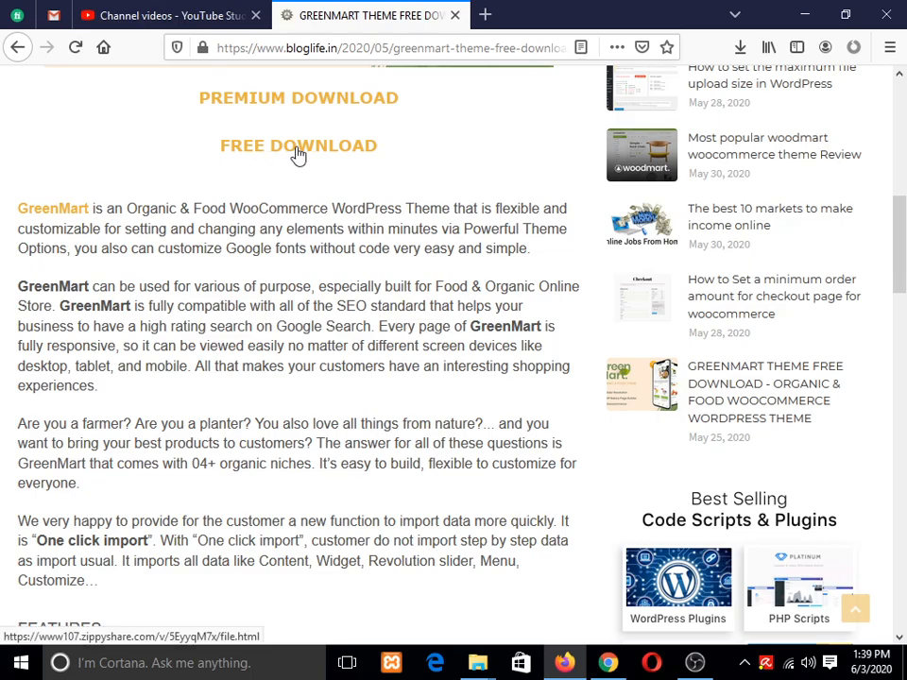
scroll(down, 3)
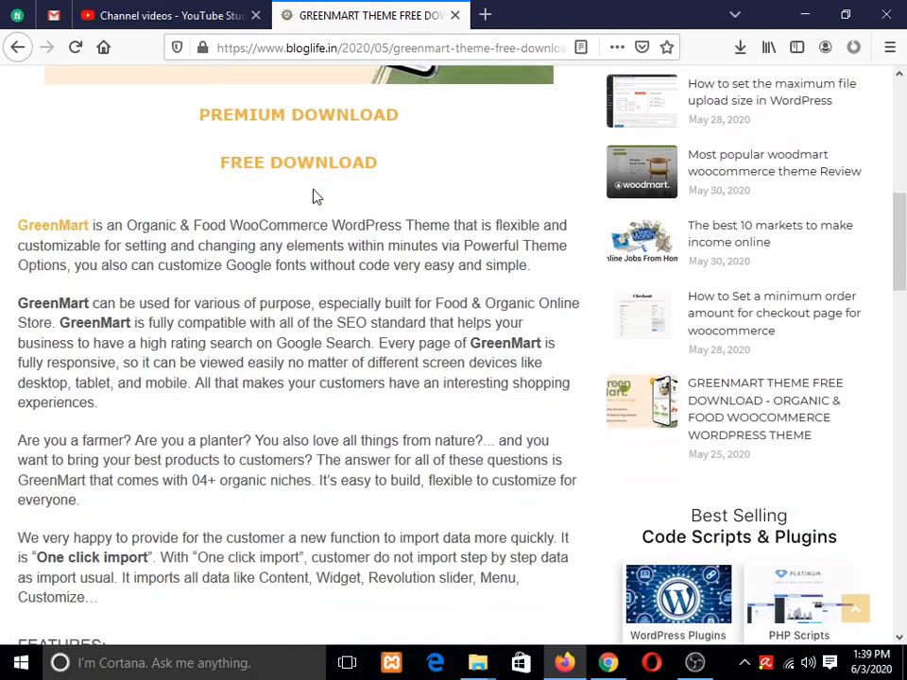
scroll(down, 3)
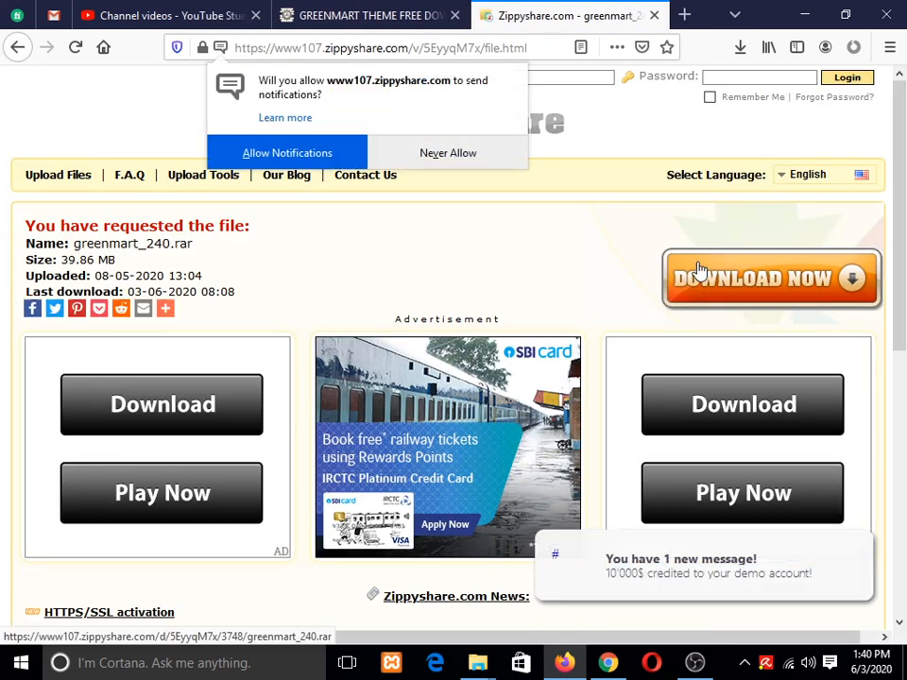
Download greenmart_240.rar from Zippyshare, opening it with WinRAR archiver.
click(770, 277)
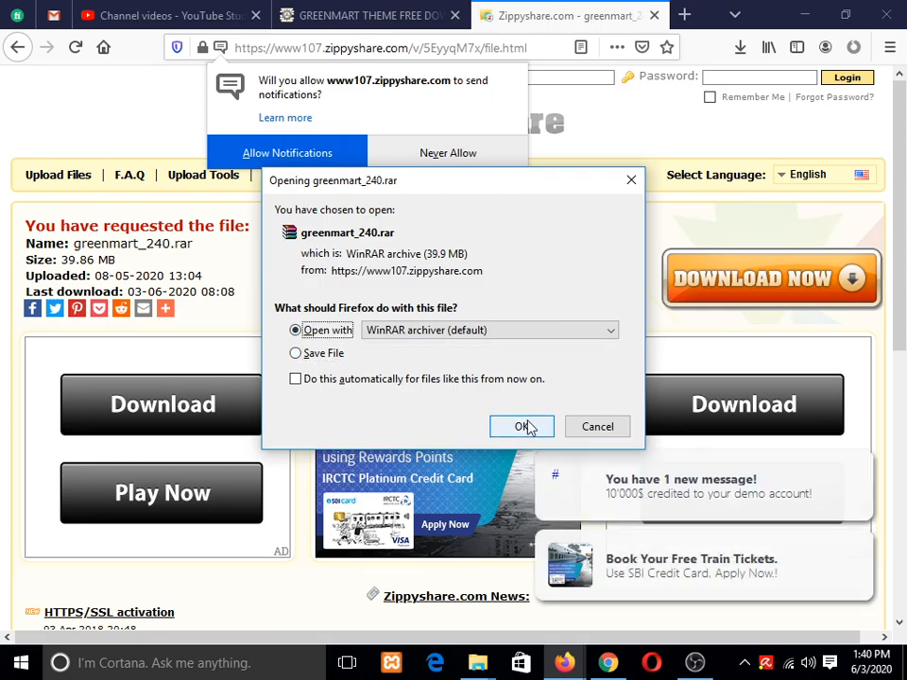
click(521, 427)
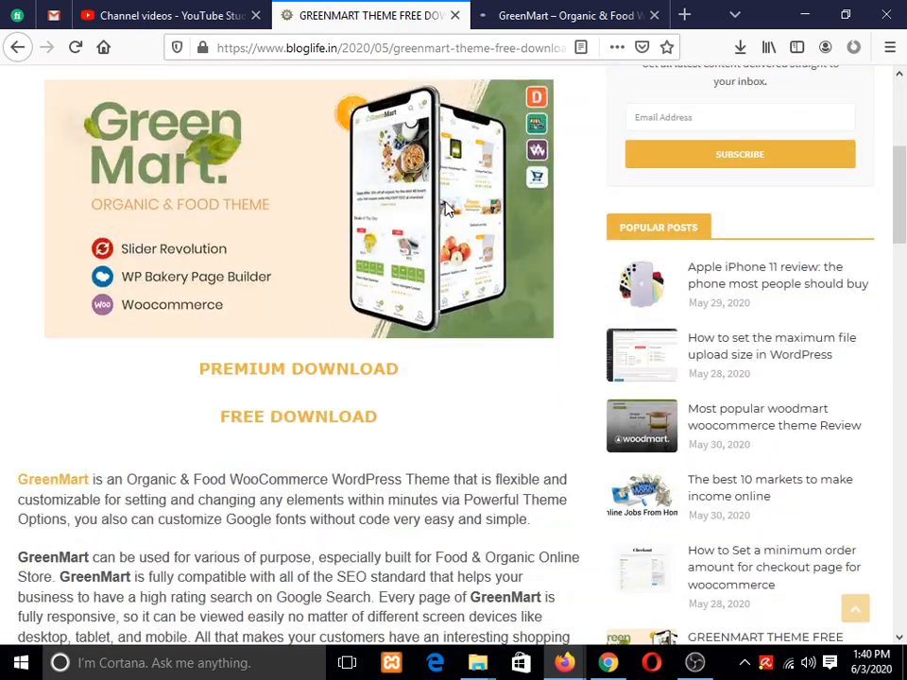
View the GreenMart item page on ThemeForest and read its buyer reviews.
click(566, 15)
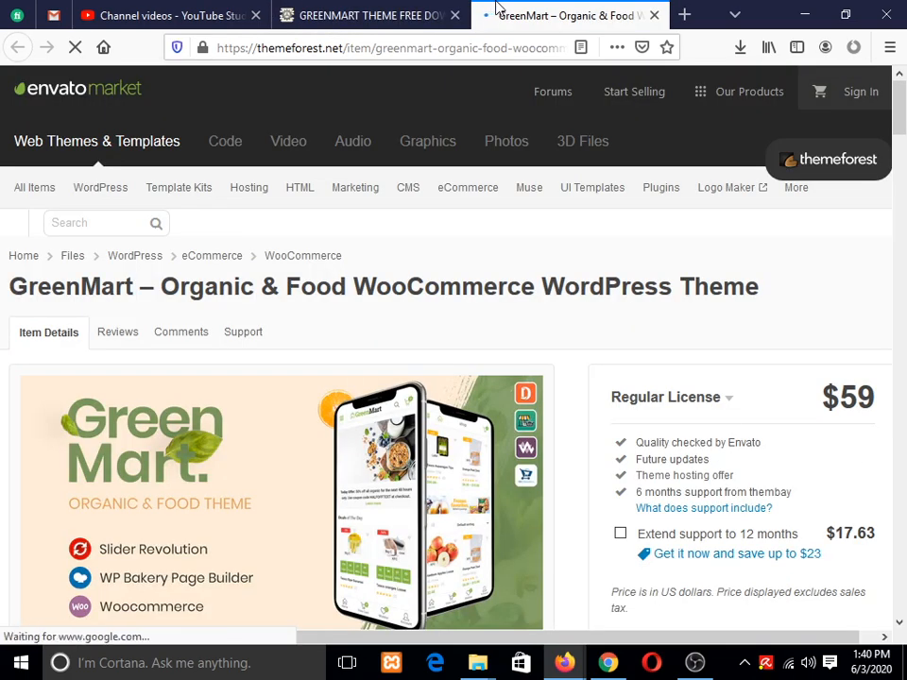
scroll(down, 3)
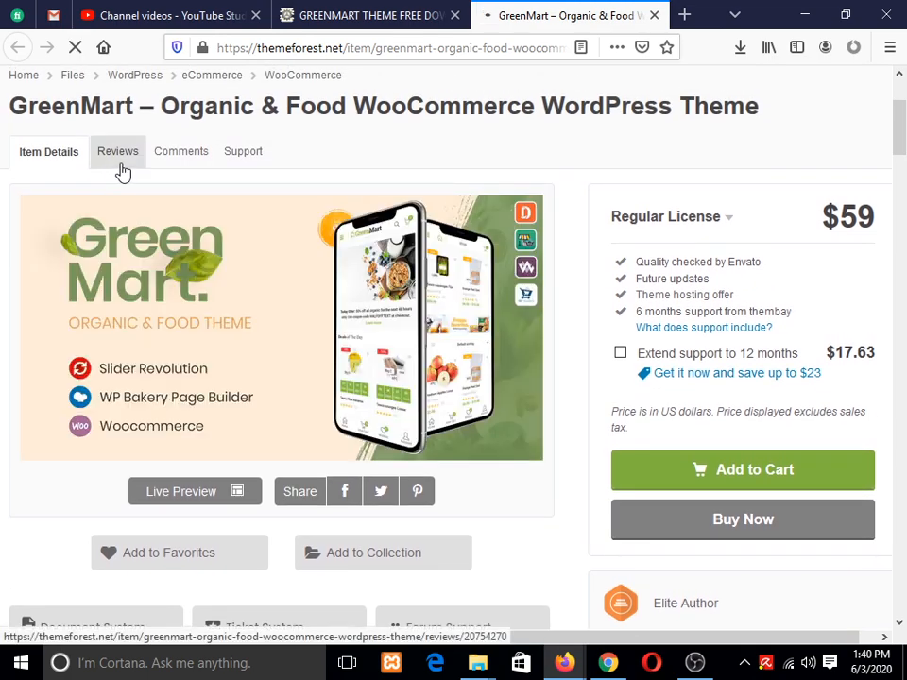
click(117, 151)
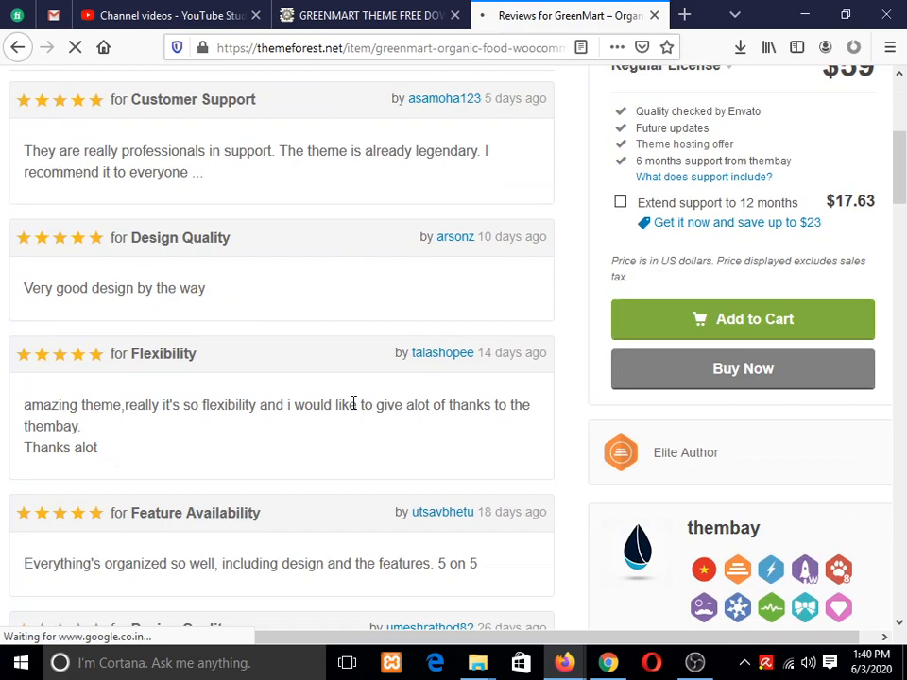
scroll(down, 3)
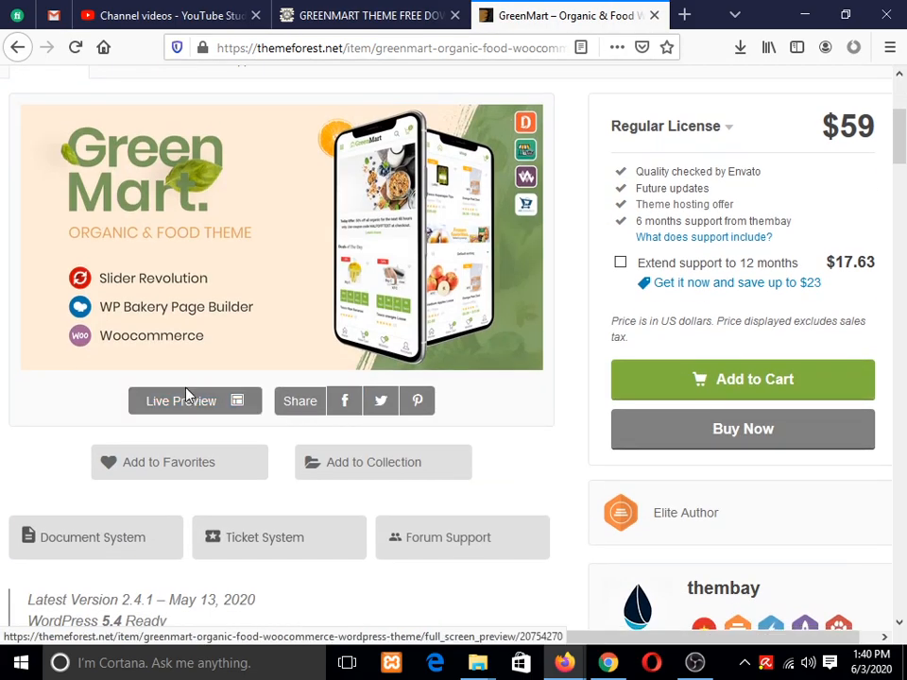
mouse_move(221, 368)
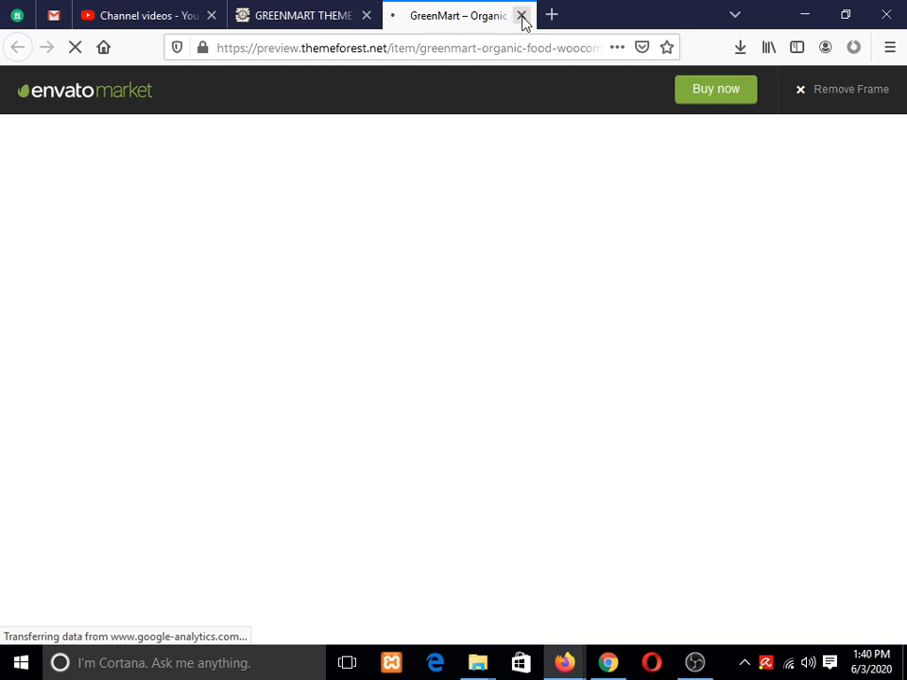
Remove the preview frame and load GreenMart's Home Demo 05 storefront on ThemeBay.
click(521, 15)
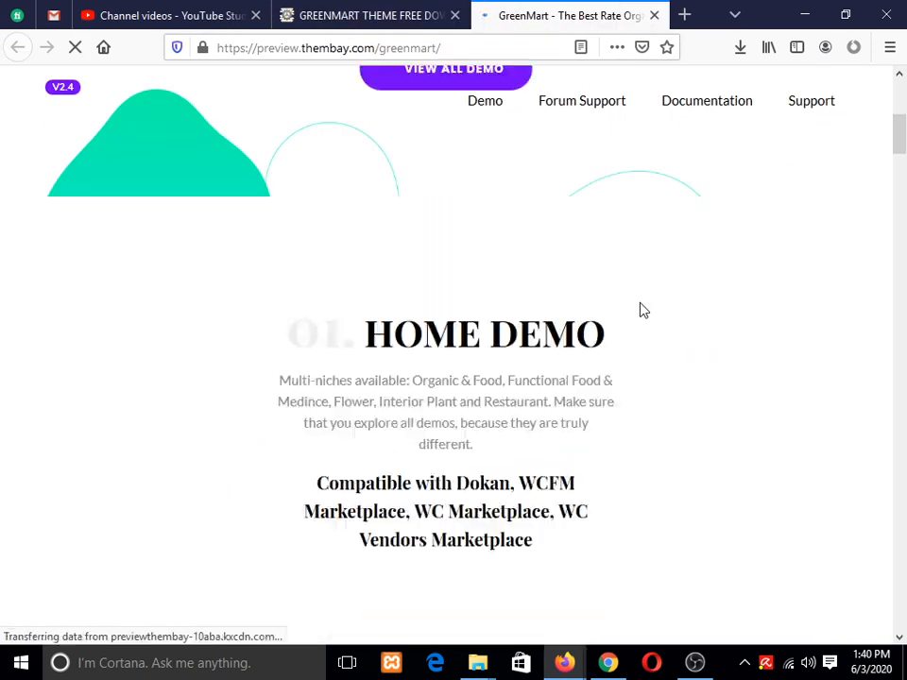
scroll(down, 3)
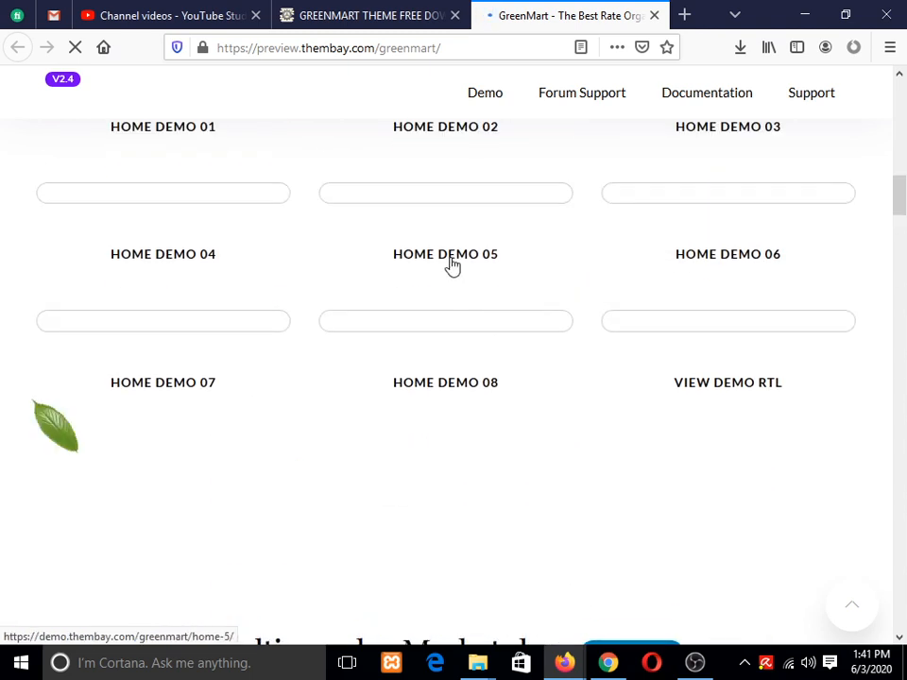
click(705, 15)
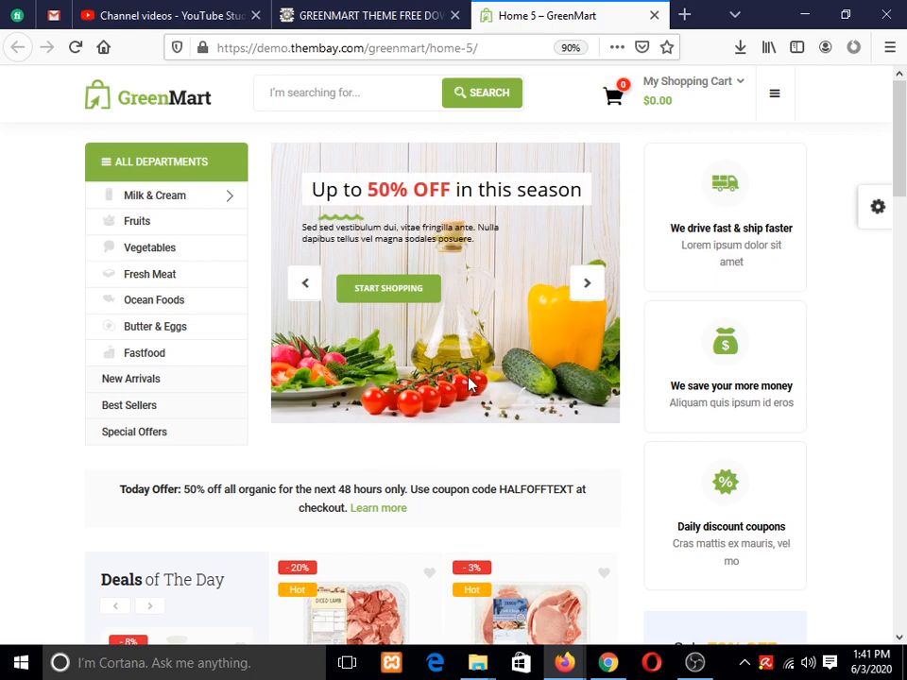
Scroll through Home Demo 5's deals and featured products, then return to the Bloglife GreenMart post.
scroll(down, 3)
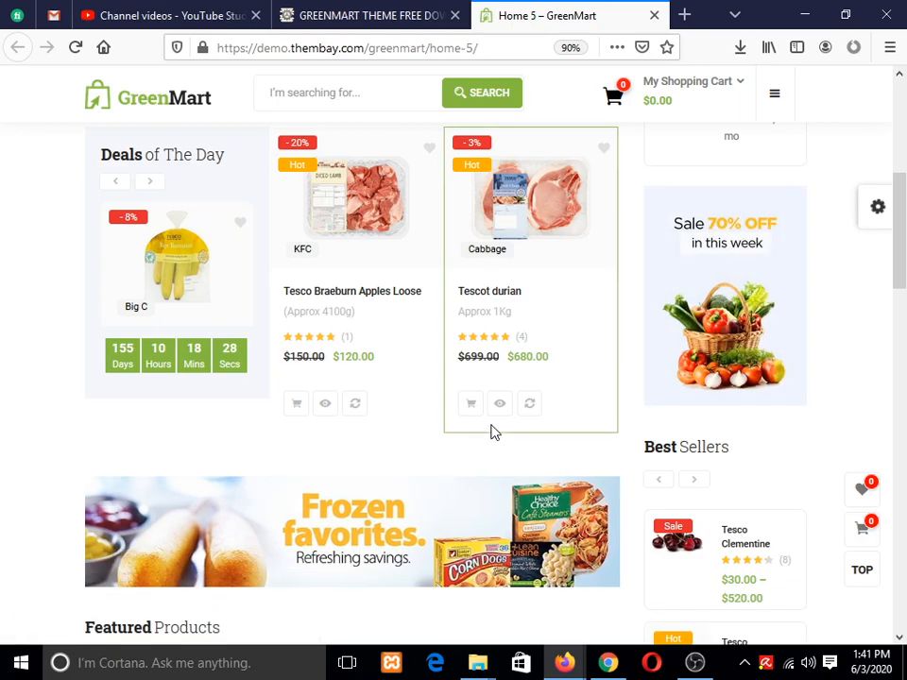
scroll(down, 3)
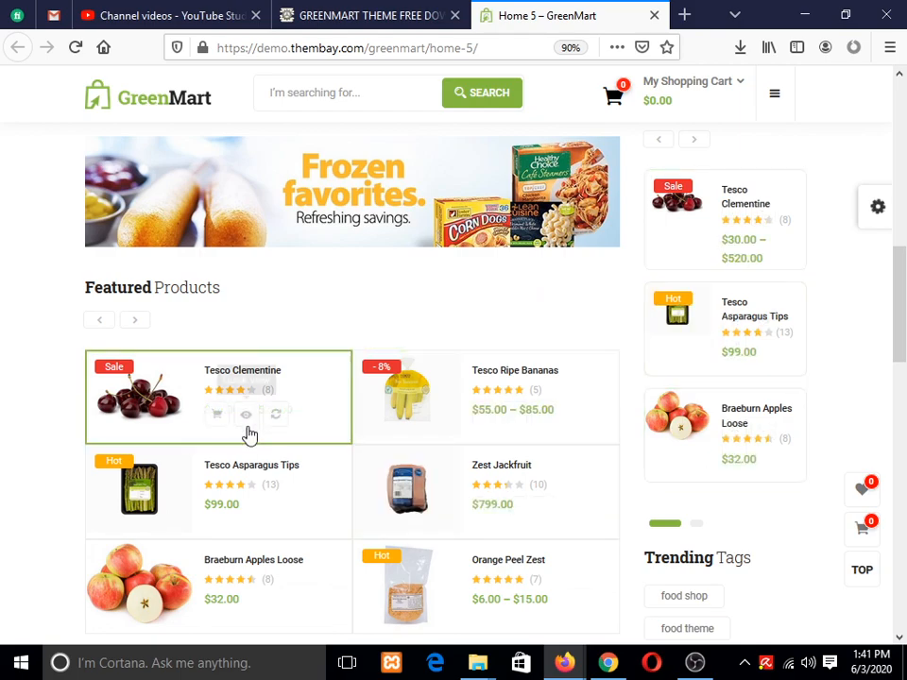
scroll(down, 3)
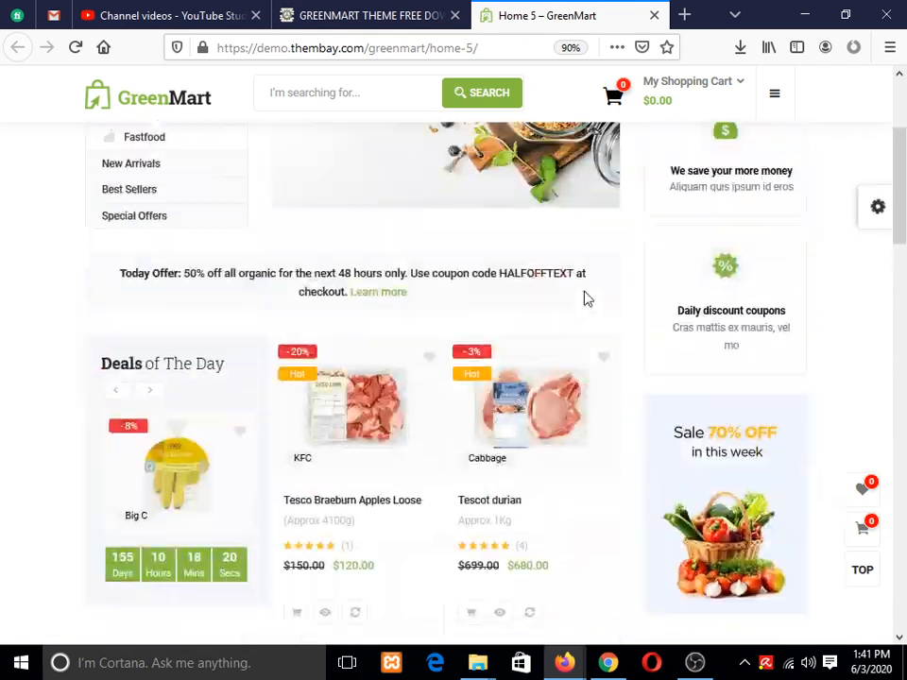
scroll(up, 3)
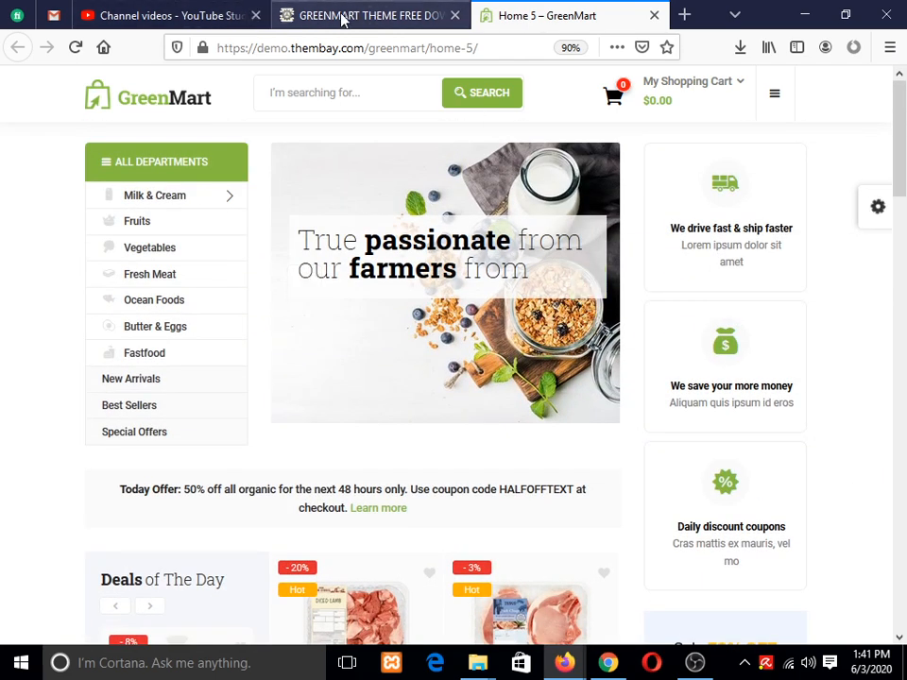
click(368, 15)
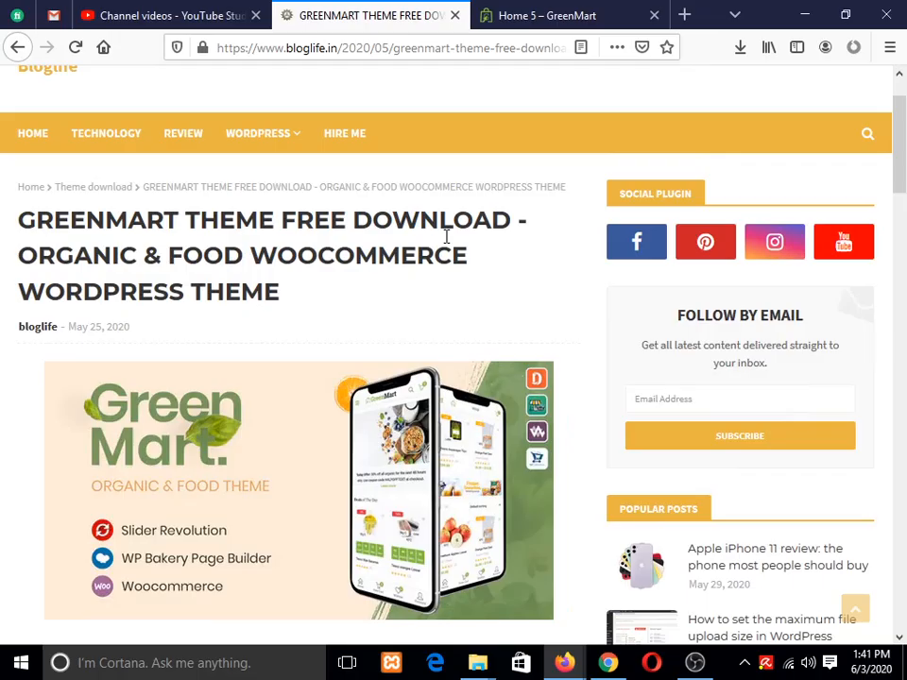